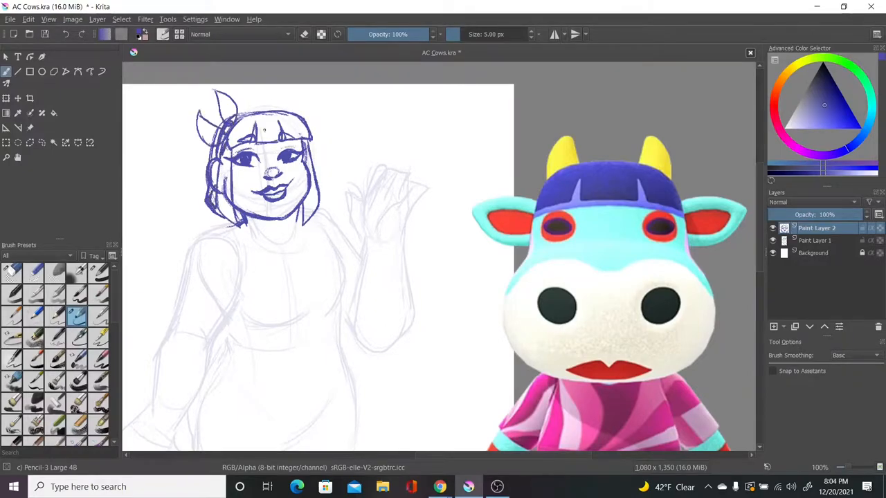
- Rough in the raised hand and shirt, then ink the eyes, nose and smile on a new layer
{"action": "scroll", "scroll_direction": "down", "scroll_amount": 3}
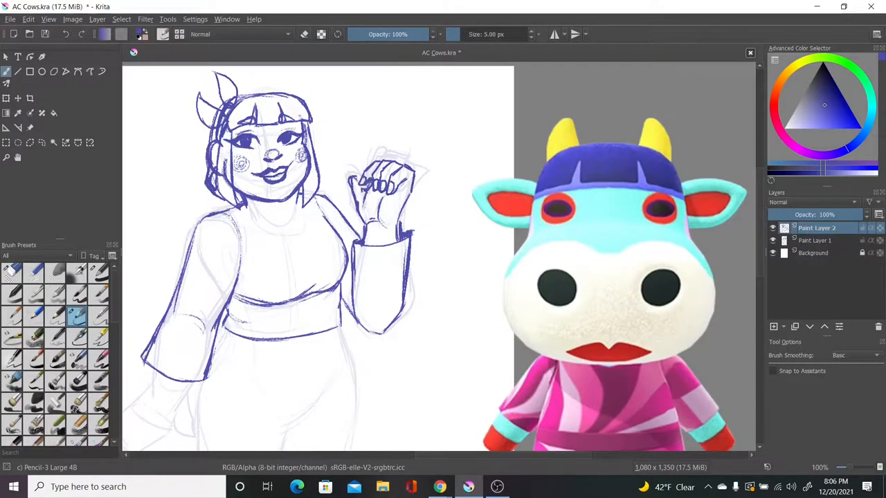
{"action": "scroll", "scroll_direction": "down", "scroll_amount": 3}
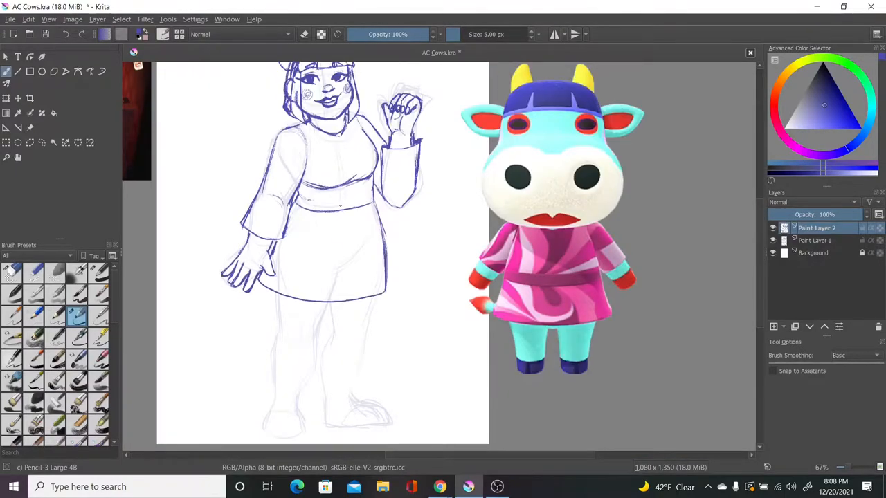
{"action": "scroll", "scroll_direction": "down", "scroll_amount": 3}
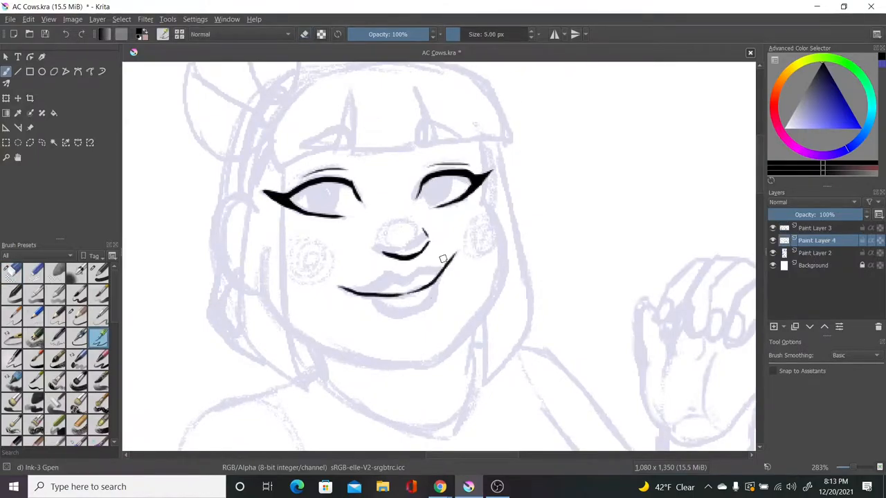
{"action": "left_click_drag", "start_coordinate": [270, 104], "coordinate": [307, 371]}
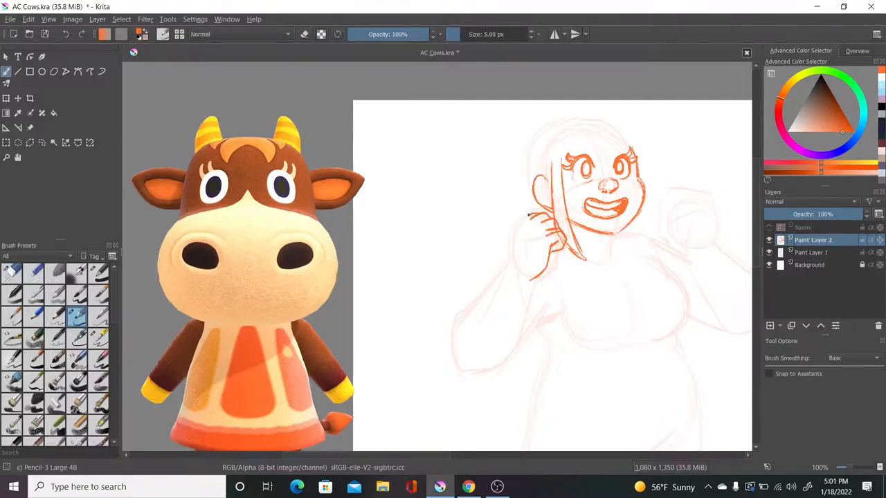
- Trace the orange sketch's hair, hands, collar and arms in black with the Ink-3 brush
{"action": "scroll", "scroll_direction": "down", "scroll_amount": 3}
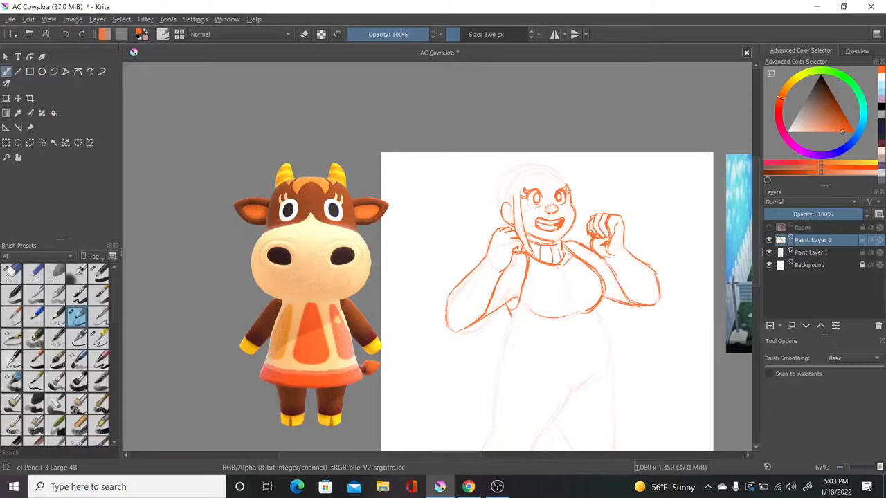
{"action": "left_click", "coordinate": [5, 98]}
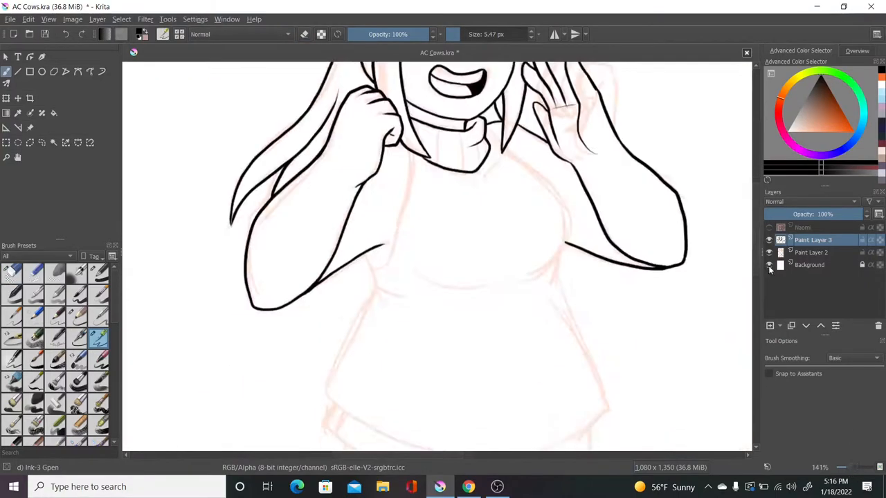
- Fill brown skin and hair, blonde bangs, eyes and mouth beneath the finished line art
{"action": "scroll", "scroll_direction": "down", "scroll_amount": 3}
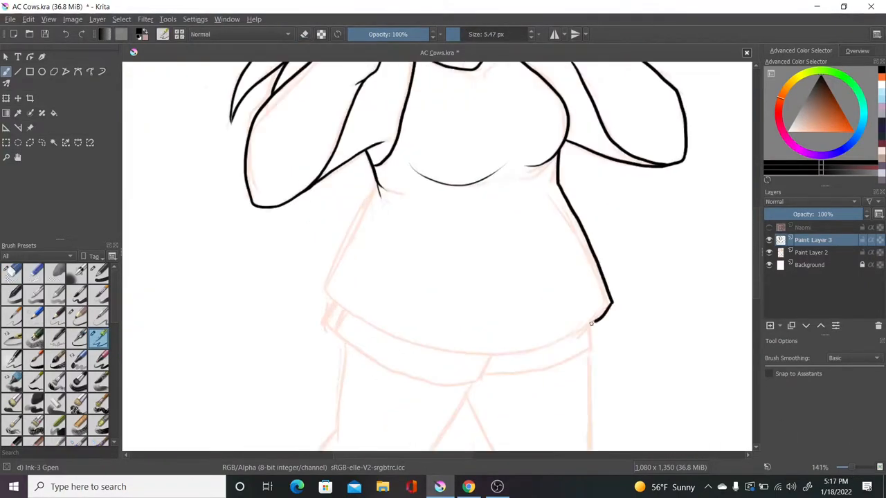
{"action": "scroll", "scroll_direction": "down", "scroll_amount": 3}
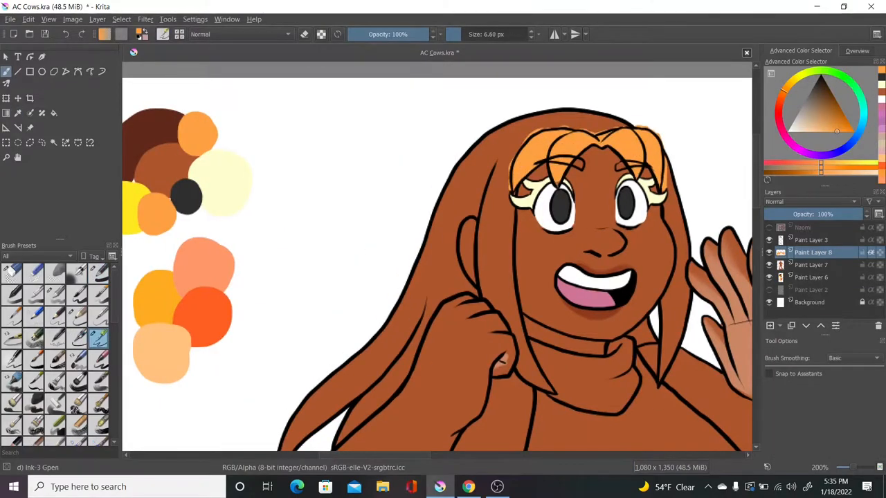
- Shade the hair darker brown and paint the orange-and-cream dress with yellow striped collar
{"action": "left_click", "coordinate": [825, 94]}
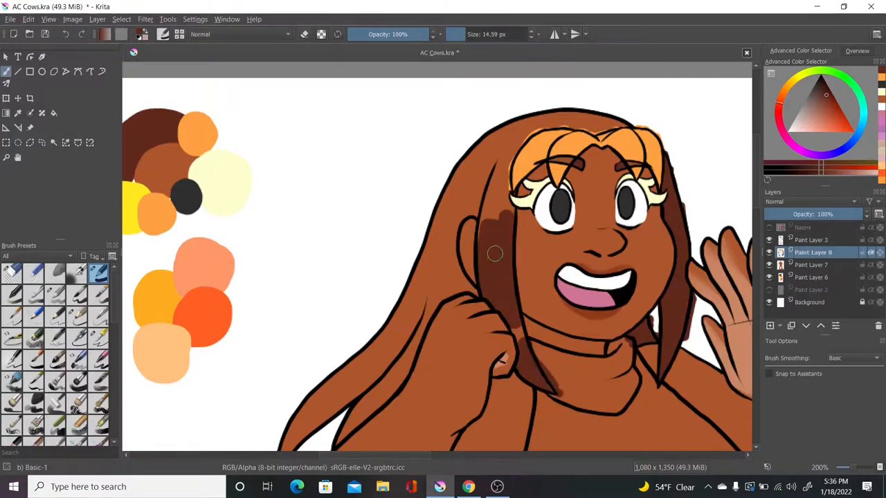
{"action": "left_click", "coordinate": [98, 340]}
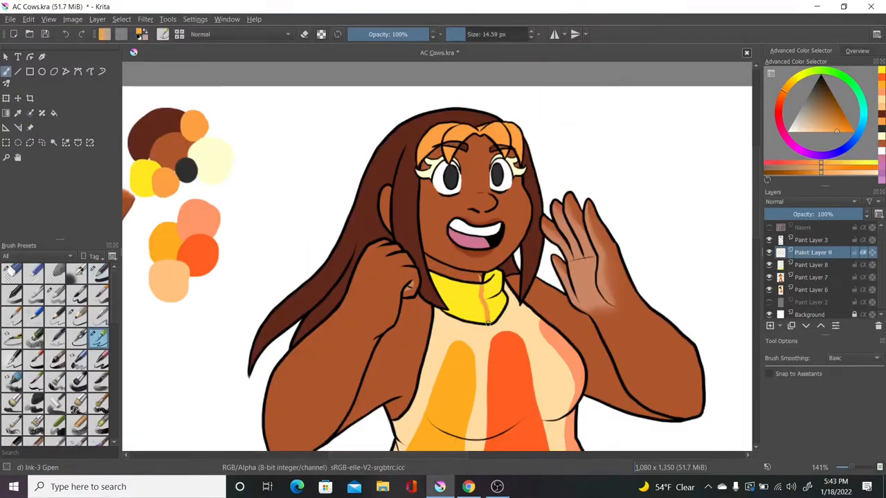
{"action": "scroll", "scroll_direction": "down", "scroll_amount": 3}
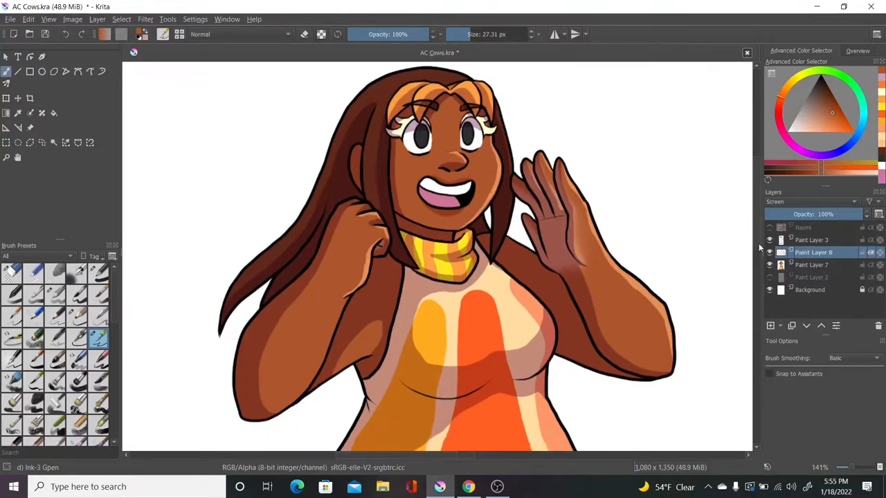
- Finish the shading, hide her group and lay a blank canvas beside the pink cow references
{"action": "scroll", "scroll_direction": "down", "scroll_amount": 3}
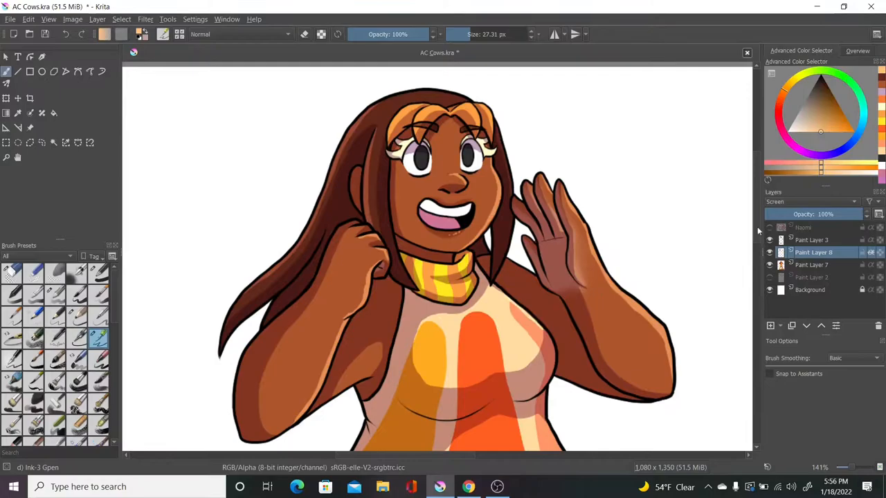
{"action": "scroll", "scroll_direction": "down", "scroll_amount": 3}
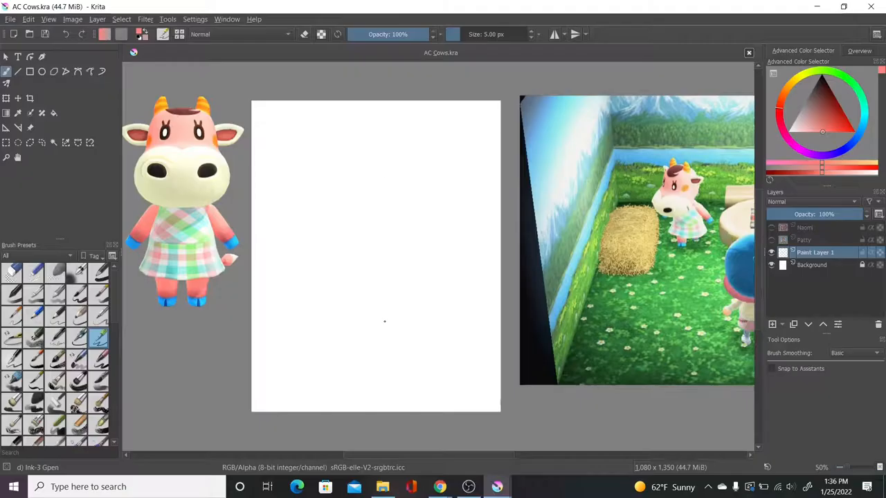
- Sketch the cow villager's pose in pink, including the hand holding her skirt edge
{"action": "left_click_drag", "start_coordinate": [359, 131], "coordinate": [374, 401]}
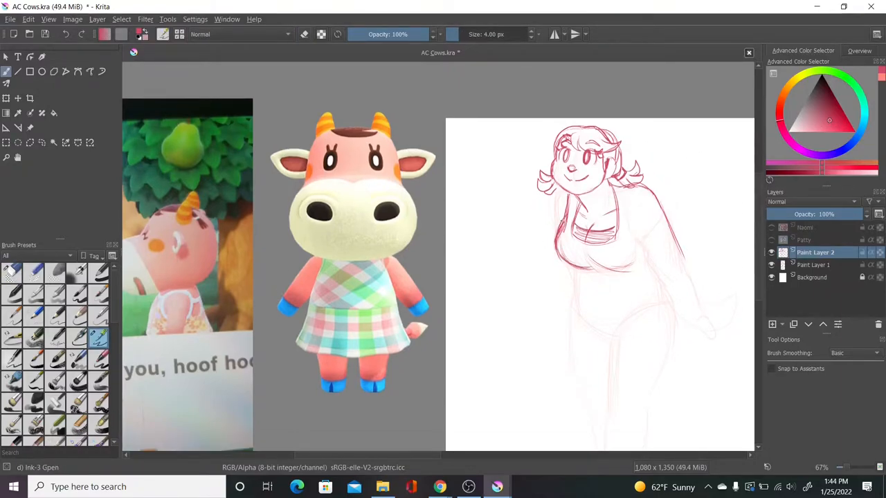
{"action": "scroll", "scroll_direction": "down", "scroll_amount": 3}
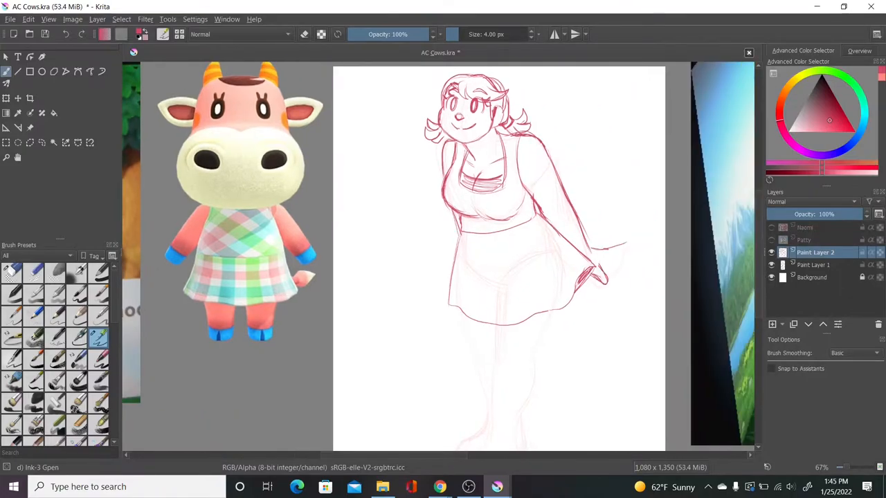
{"action": "left_click_drag", "start_coordinate": [582, 249], "coordinate": [637, 277]}
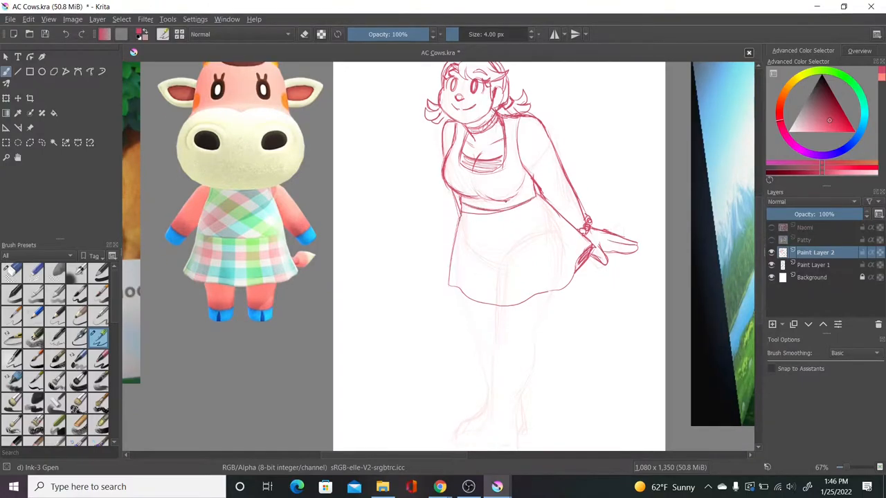
{"action": "scroll", "scroll_direction": "down", "scroll_amount": 3}
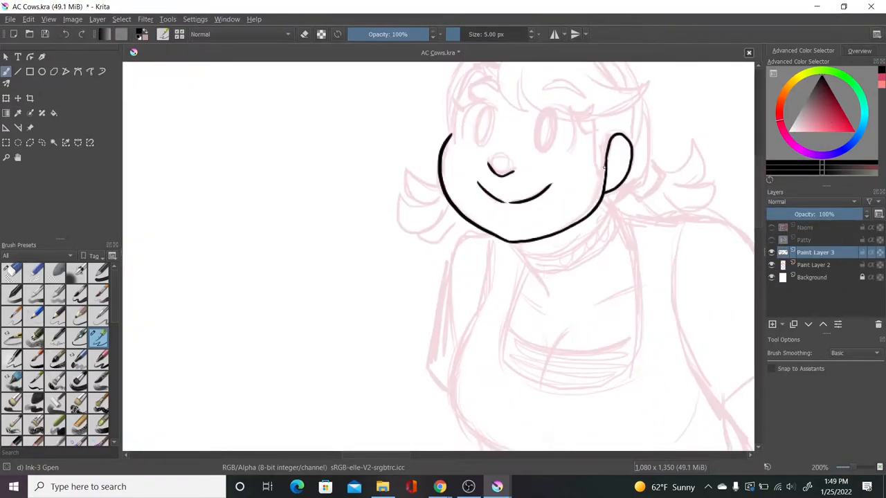
- Ink her face and body in black, then colour the pastel plaid dress and orange choker
{"action": "left_click_drag", "start_coordinate": [459, 113], "coordinate": [584, 113]}
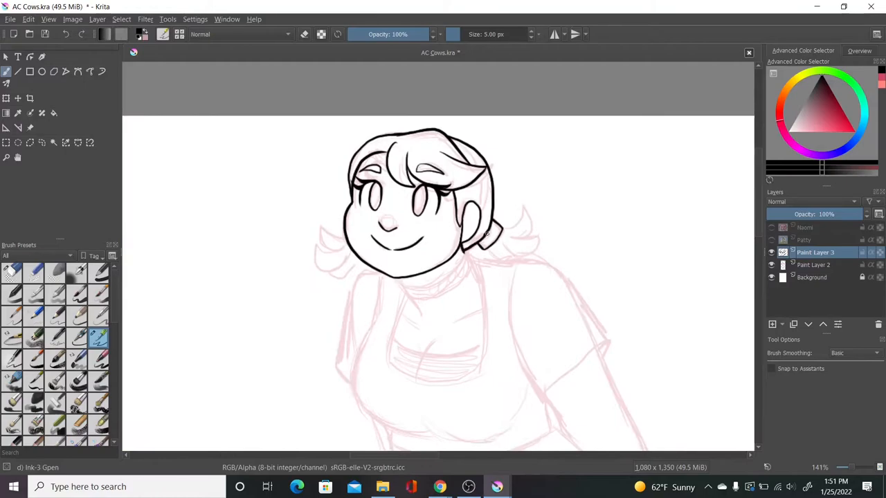
{"action": "scroll", "scroll_direction": "down", "scroll_amount": 3}
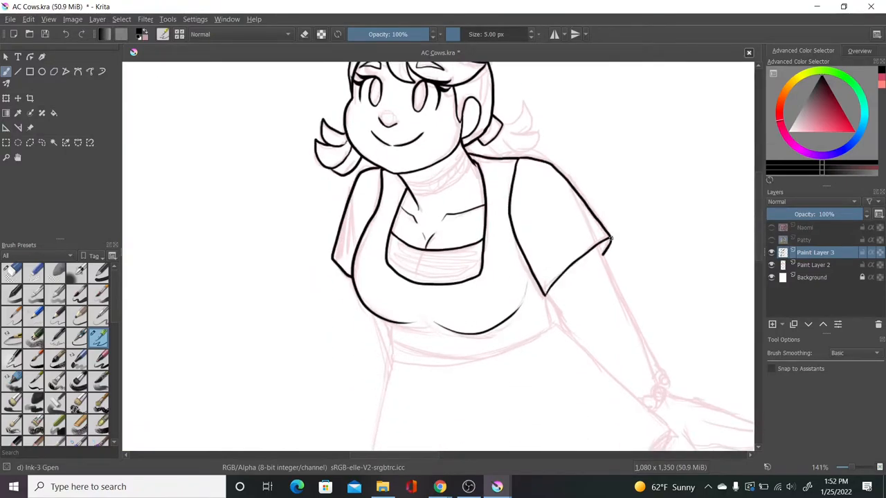
{"action": "scroll", "scroll_direction": "down", "scroll_amount": 3}
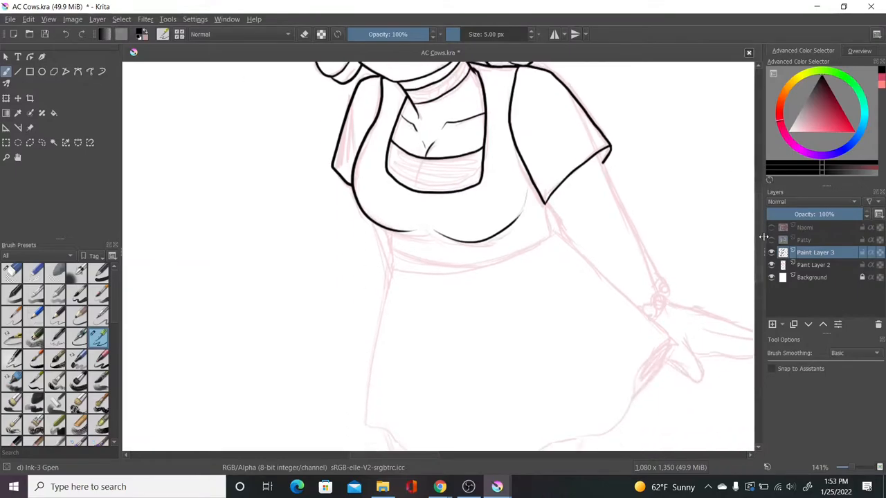
{"action": "left_click_drag", "start_coordinate": [609, 146], "coordinate": [657, 305]}
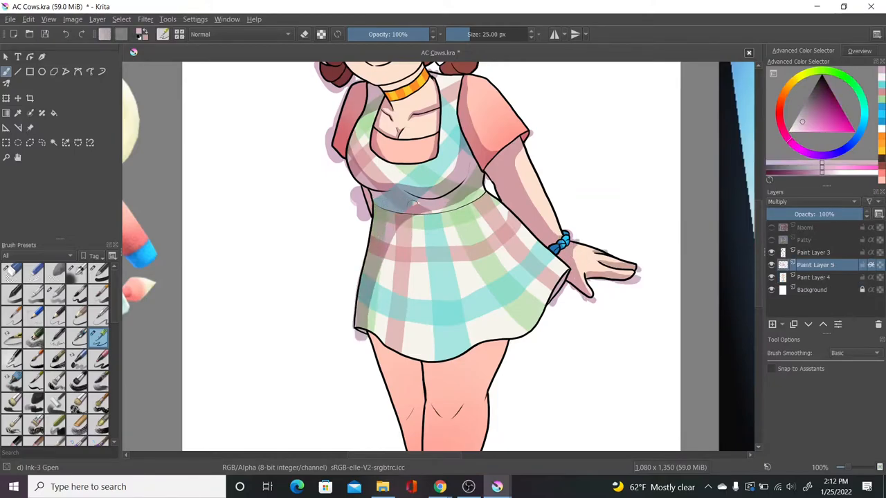
- Place the pink-and-white cow references and rough a blue pose figure beside them
{"action": "scroll", "scroll_direction": "down", "scroll_amount": 3}
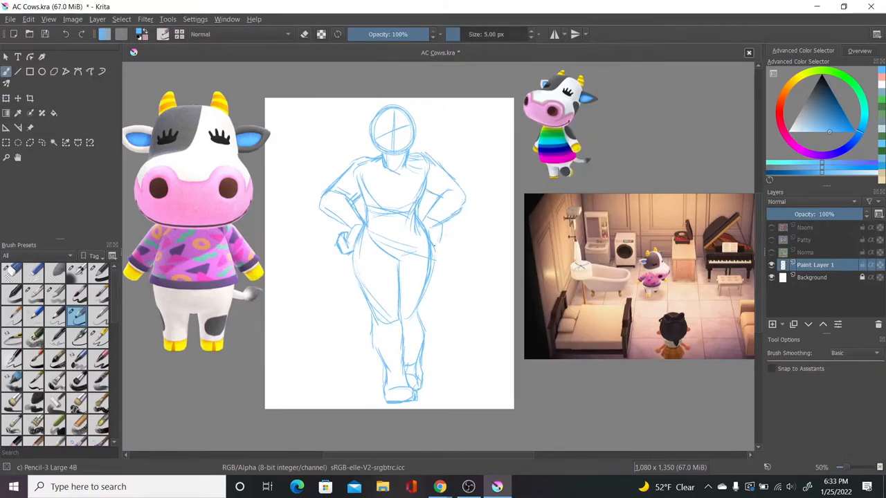
- Add hair and loose sweater to the blue sketch and start inking her smiling face
{"action": "left_click", "coordinate": [772, 324]}
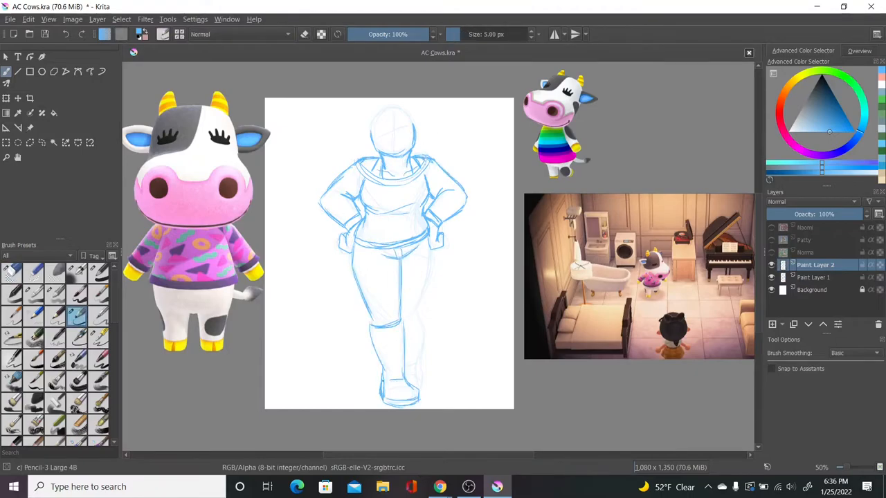
{"action": "left_click", "coordinate": [41, 143]}
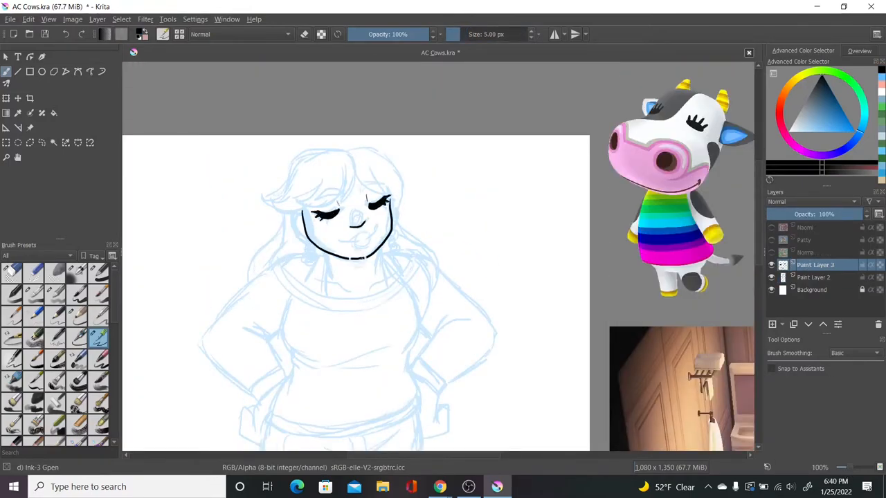
- Ink her hair, earrings, sweater and hands, then fill pale pink sweater and cow-spot white jeans
{"action": "left_click_drag", "start_coordinate": [339, 152], "coordinate": [366, 201]}
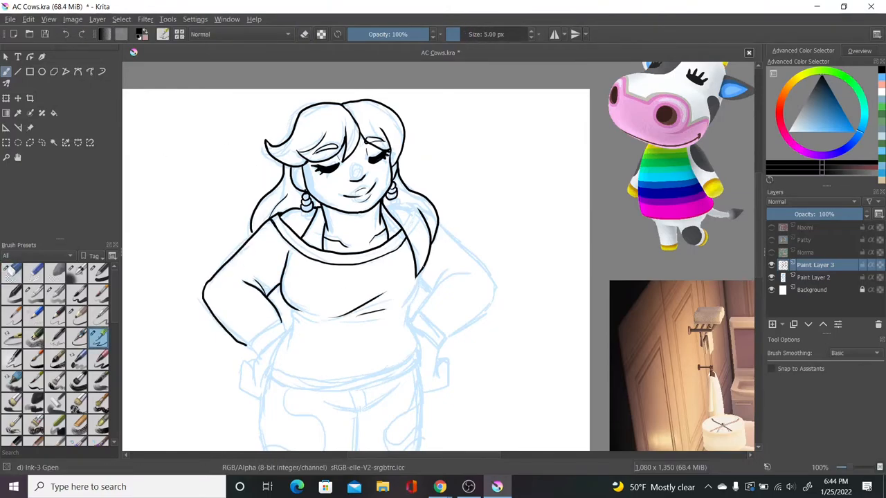
{"action": "scroll", "scroll_direction": "down", "scroll_amount": 3}
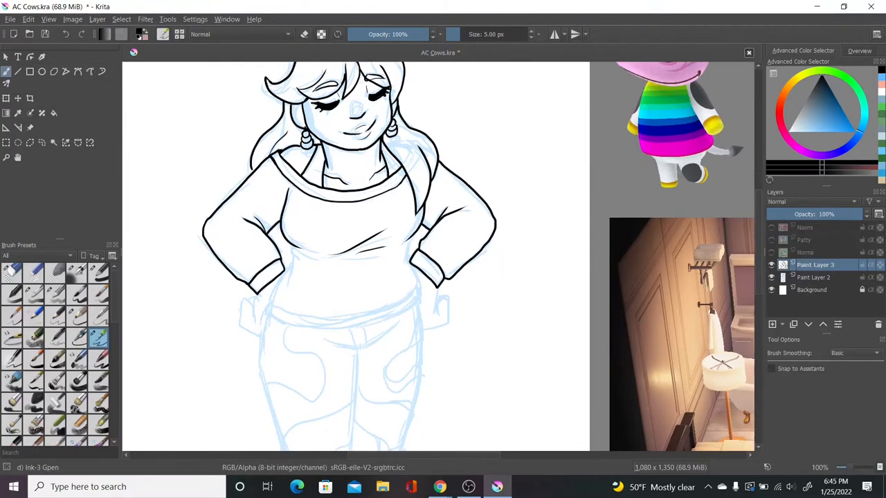
{"action": "scroll", "scroll_direction": "down", "scroll_amount": 3}
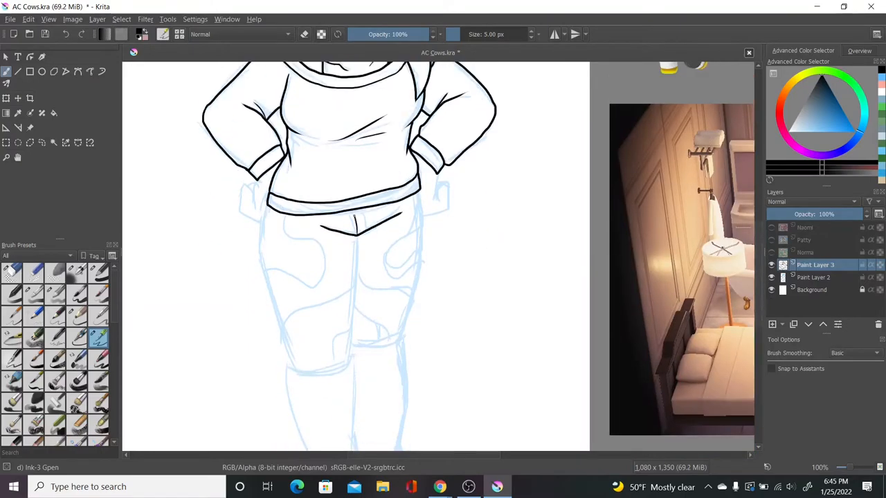
{"action": "scroll", "scroll_direction": "down", "scroll_amount": 3}
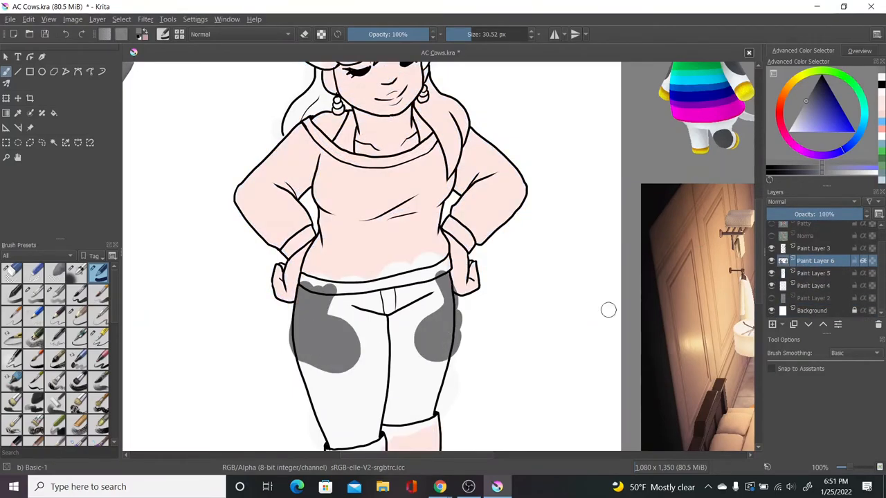
- Paint the hot pink patterned sweater, grey-white hair, Multiply shading and black boots with rainbow cuffs and yellow soles
{"action": "scroll", "scroll_direction": "down", "scroll_amount": 3}
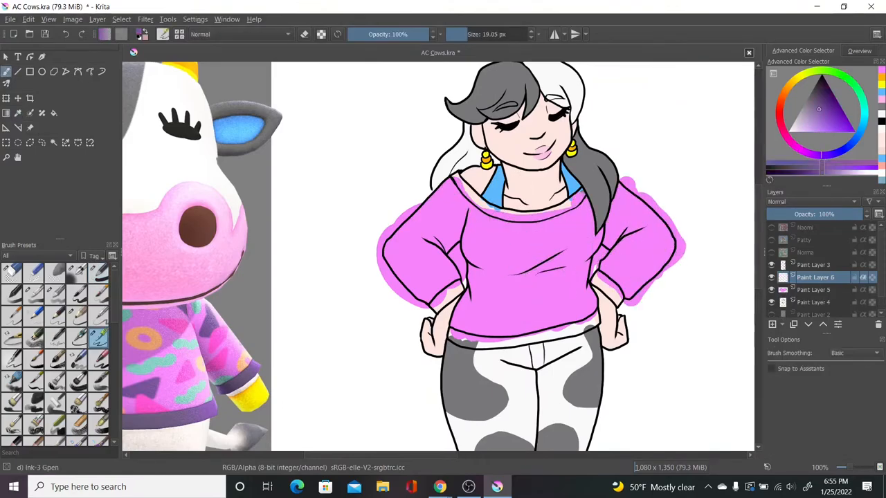
{"action": "left_click", "coordinate": [815, 290]}
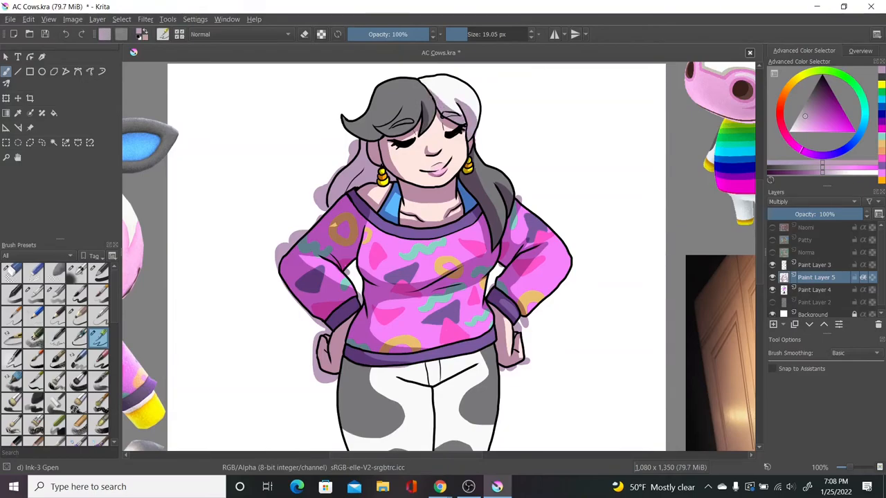
{"action": "scroll", "scroll_direction": "down", "scroll_amount": 3}
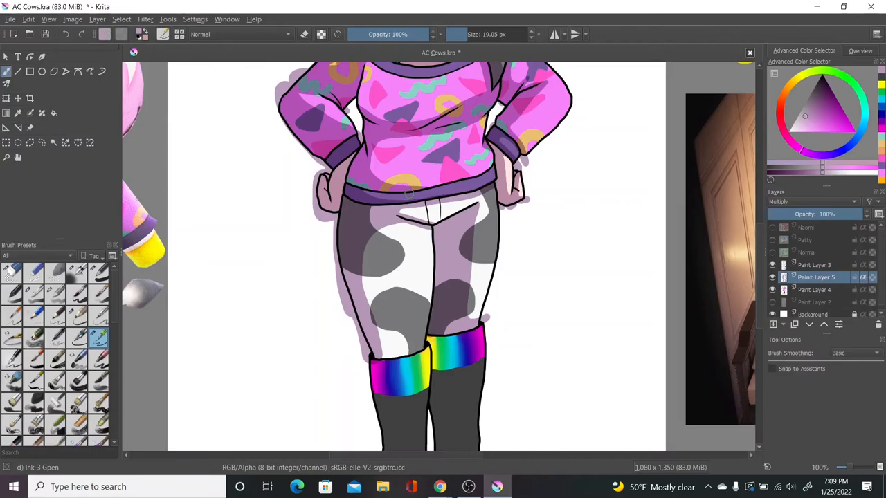
{"action": "scroll", "scroll_direction": "down", "scroll_amount": 3}
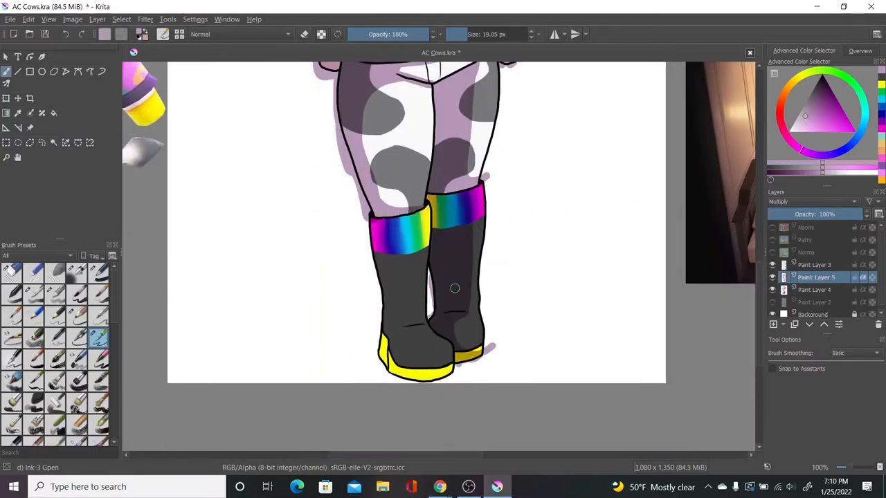